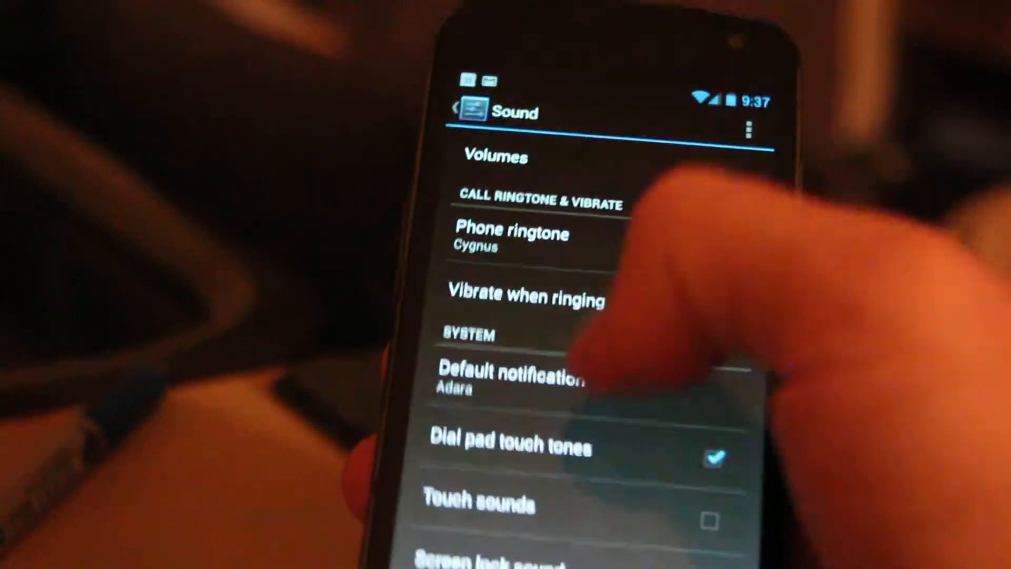
Scroll through the Sound settings showing the Cygnus ringtone and Adara notification sound.
{"action": "scroll", "scroll_direction": "down", "scroll_amount": 3}
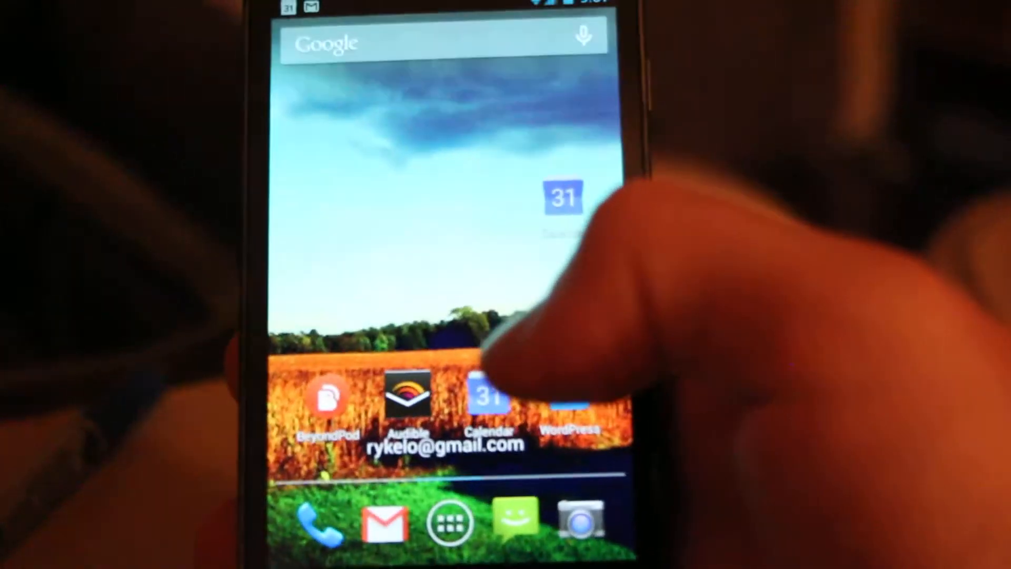
Launch Google Calendar, dismiss the refresh menu, and go to its Settings.
{"action": "left_click", "coordinate": [488, 396]}
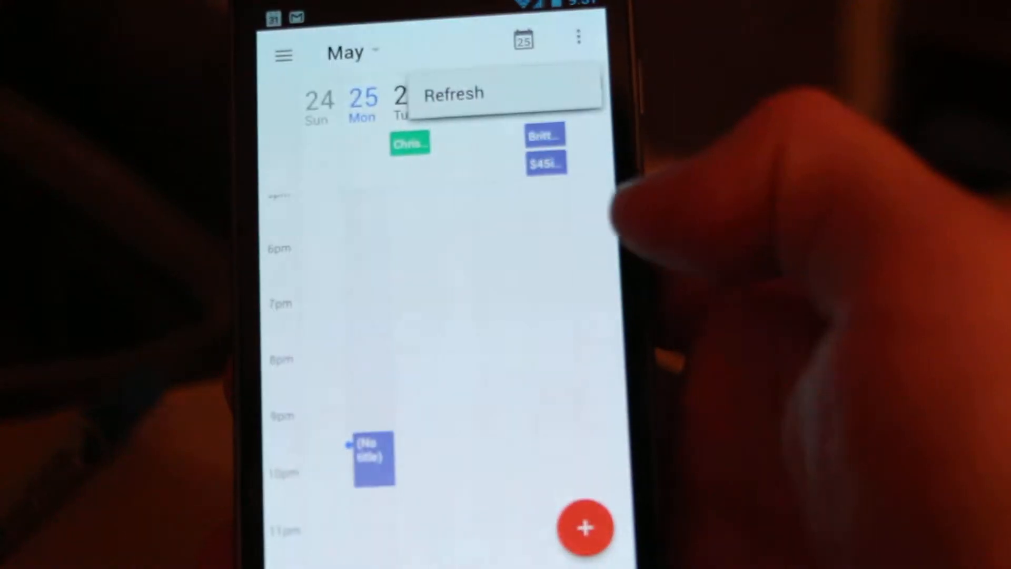
{"action": "left_click", "coordinate": [454, 94]}
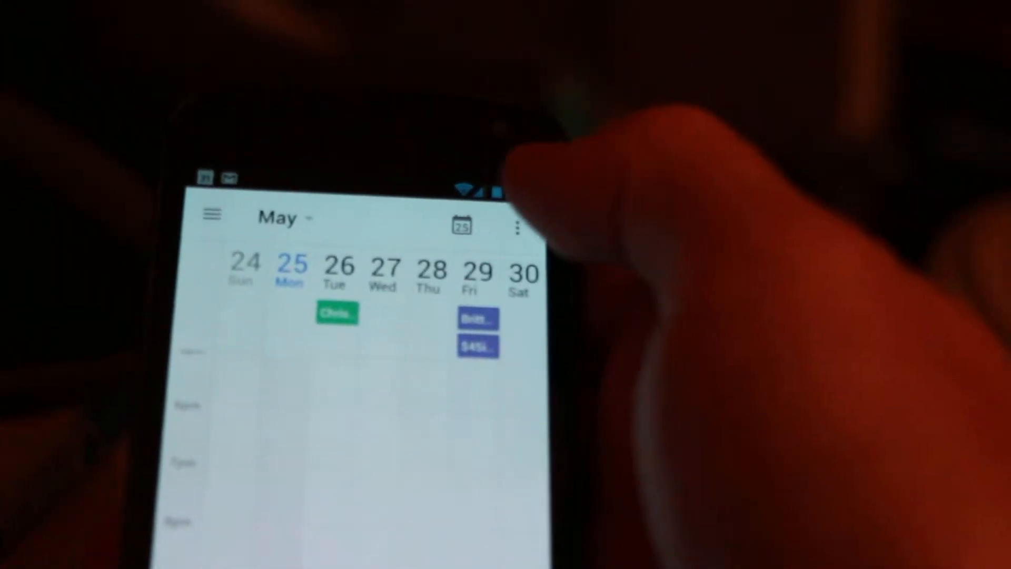
{"action": "left_click", "coordinate": [518, 227]}
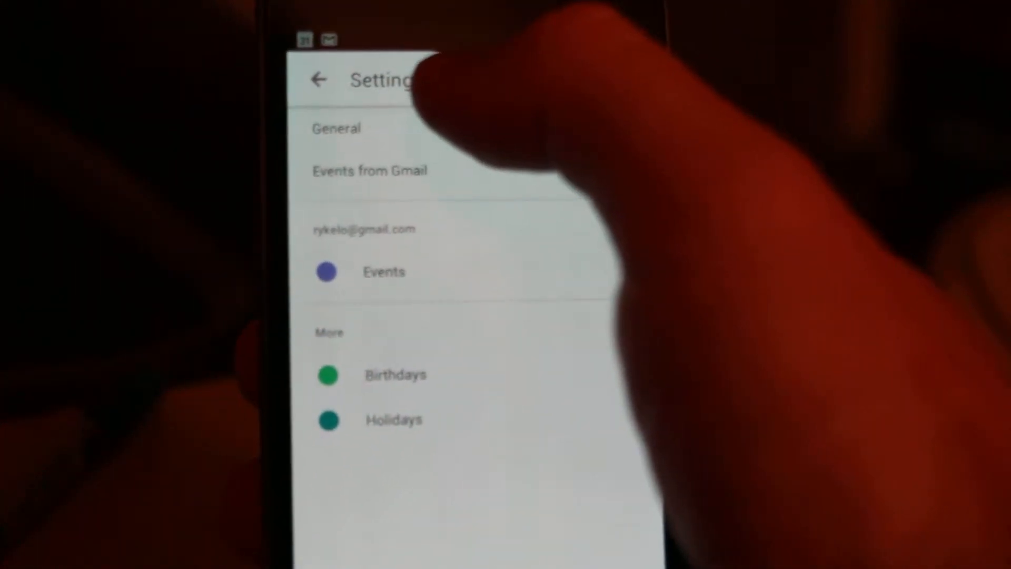
Open General settings' notification sound picker and scroll up to Silent and Default ringtone.
{"action": "left_click", "coordinate": [336, 127]}
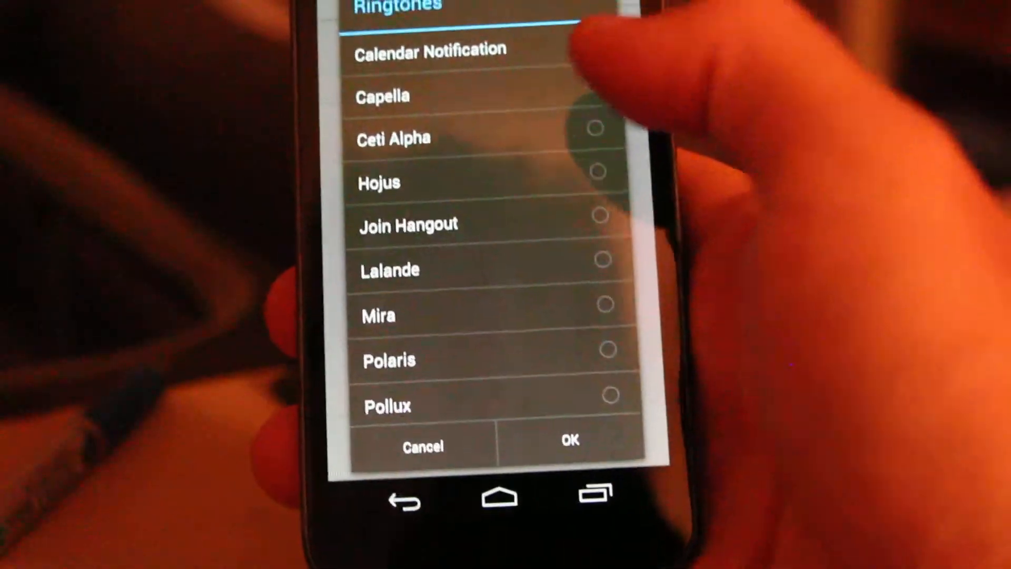
{"action": "scroll", "scroll_direction": "up", "scroll_amount": 3}
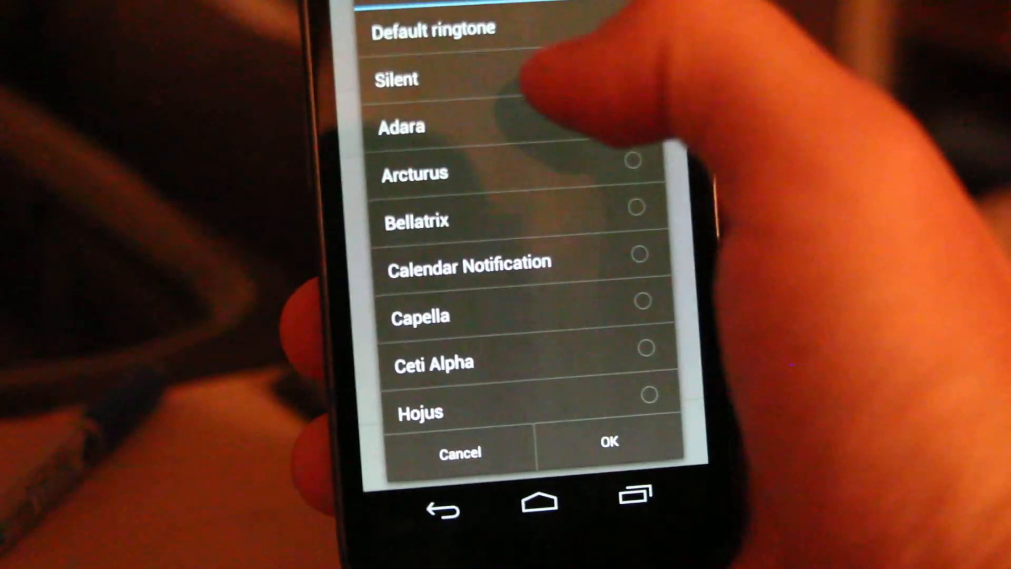